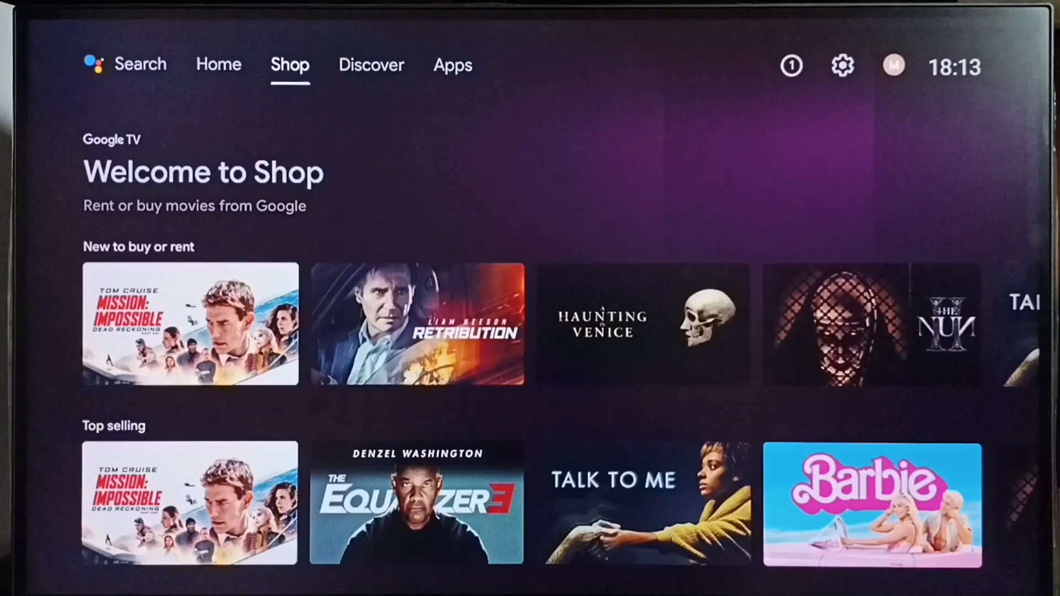
# Step: Open the Google TV Settings panel from the home screen's Apps view
pyautogui.click(452, 65)
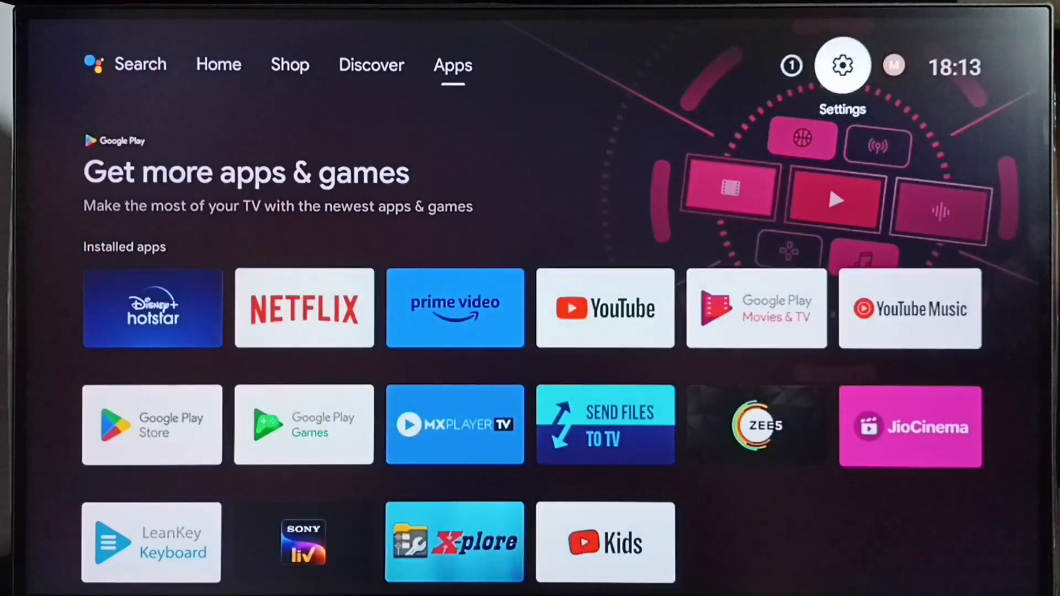
pyautogui.click(841, 65)
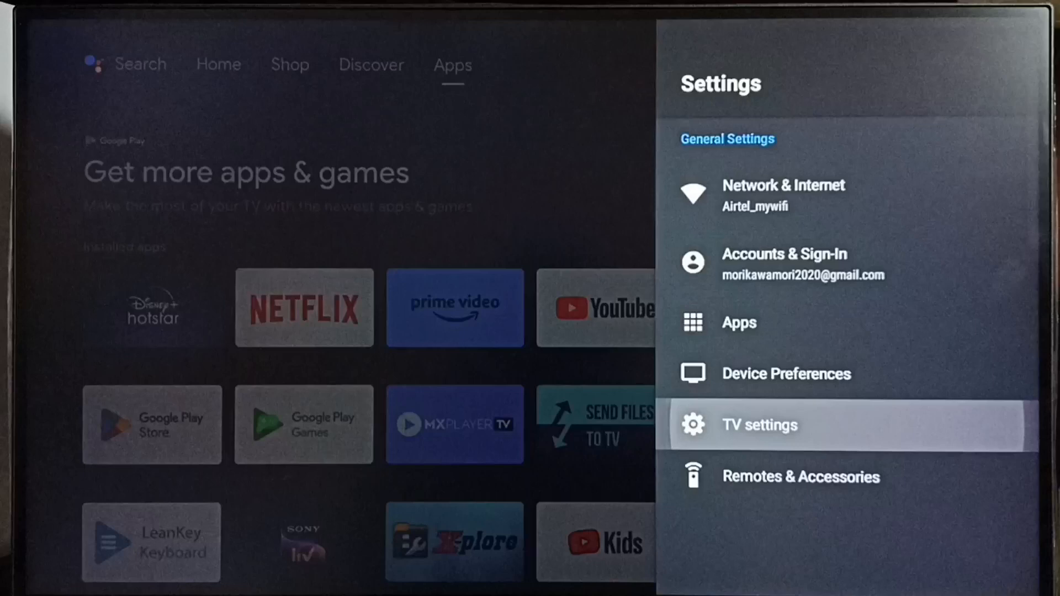
pyautogui.click(760, 424)
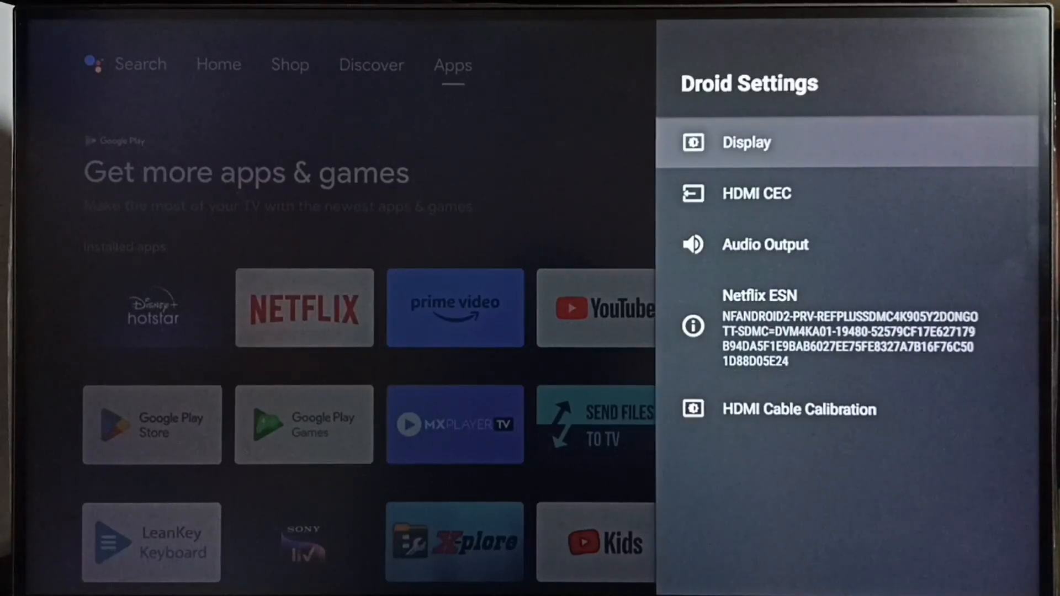
pyautogui.press('Back')
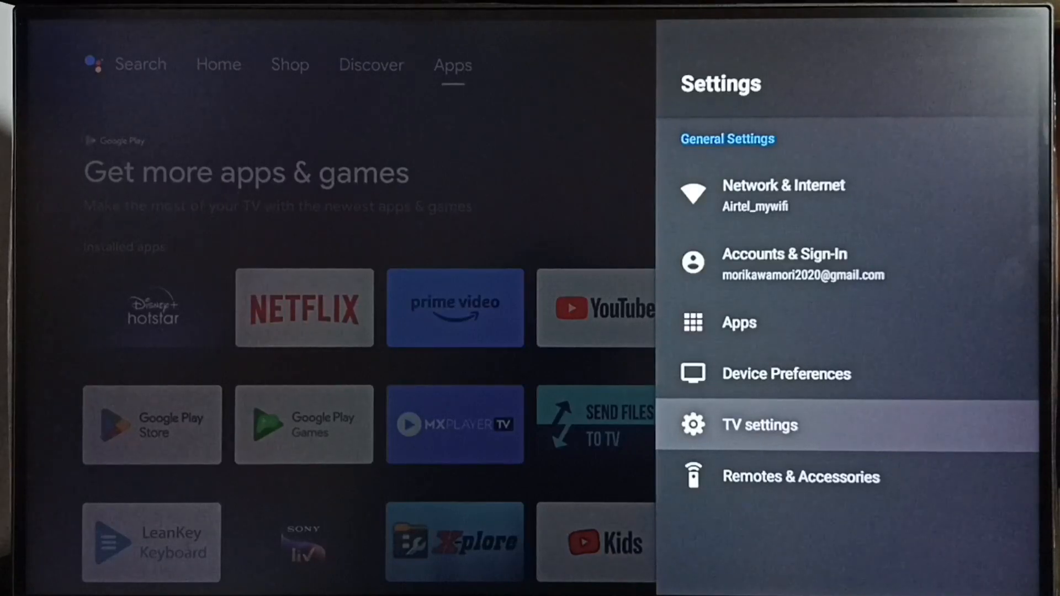
pyautogui.press('up')
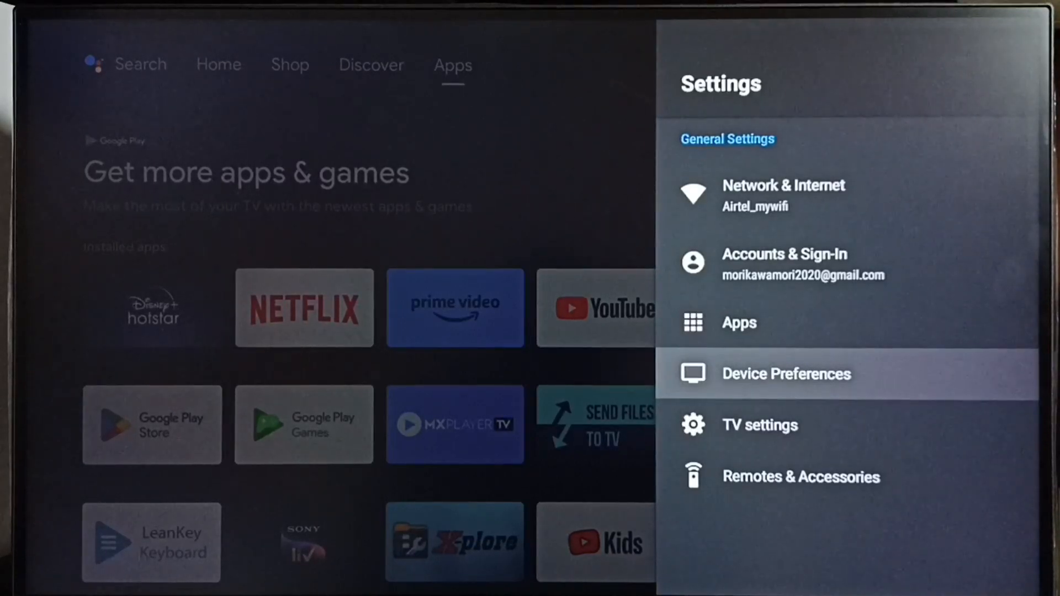
pyautogui.click(786, 373)
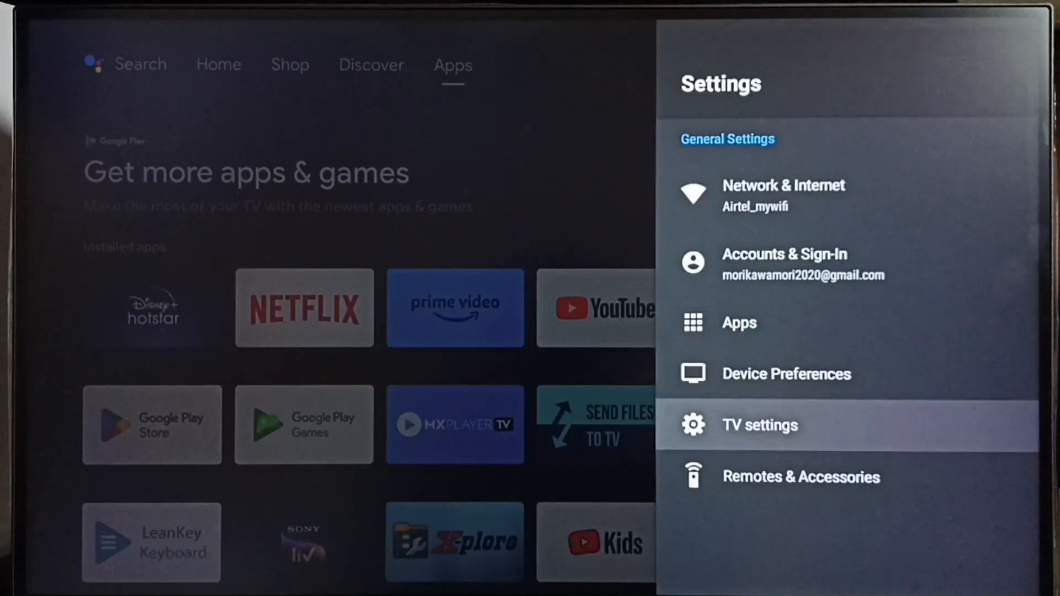
# Step: Navigate to Display > Screen resolution in the TV settings
pyautogui.click(760, 424)
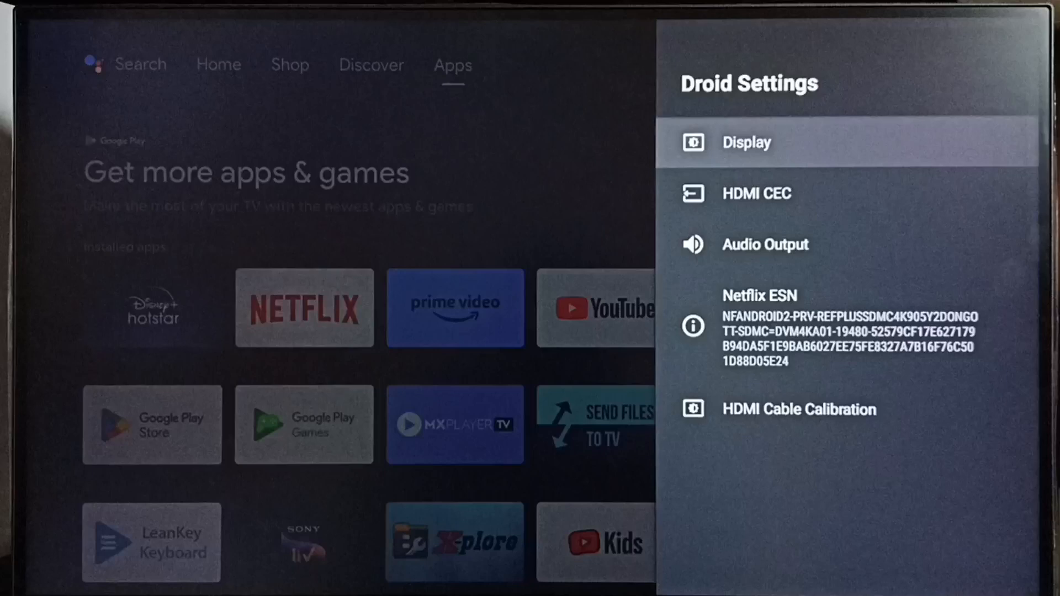
pyautogui.click(745, 143)
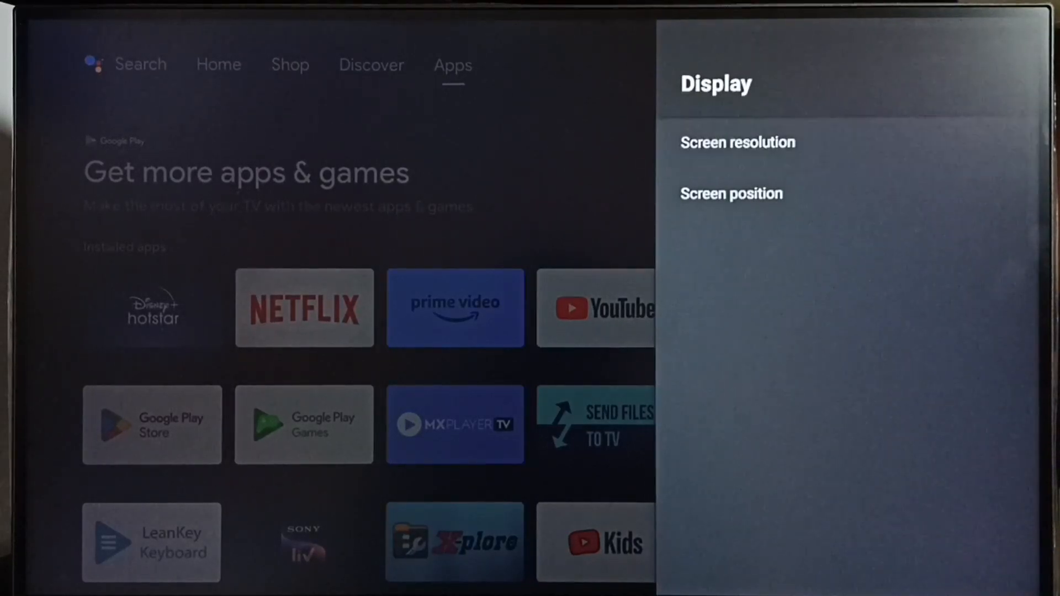
pyautogui.click(736, 143)
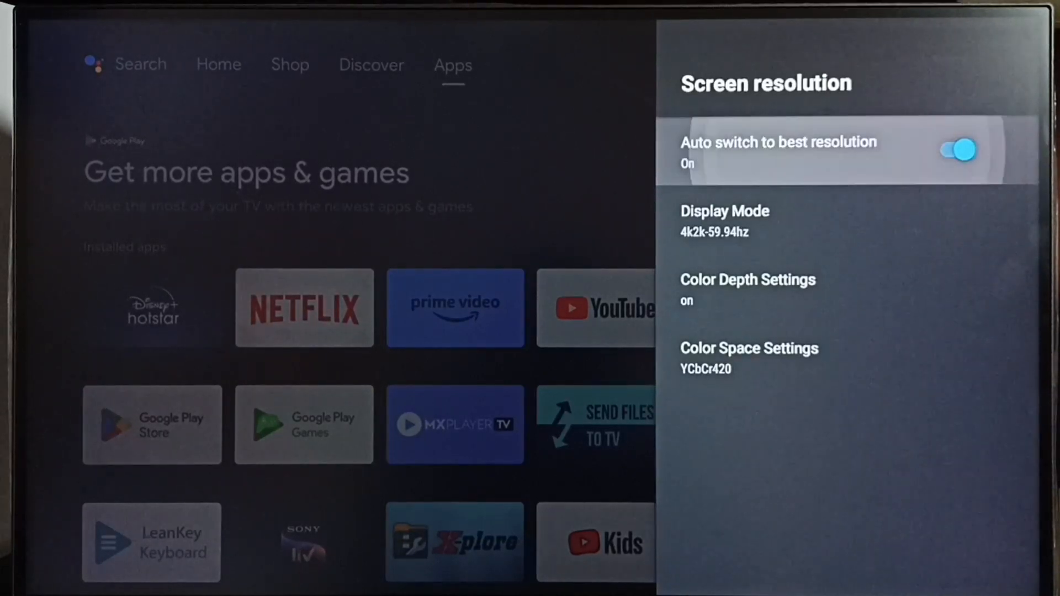
# Step: Turn off Auto switch to best resolution and bring up the Display Mode list
pyautogui.click(951, 150)
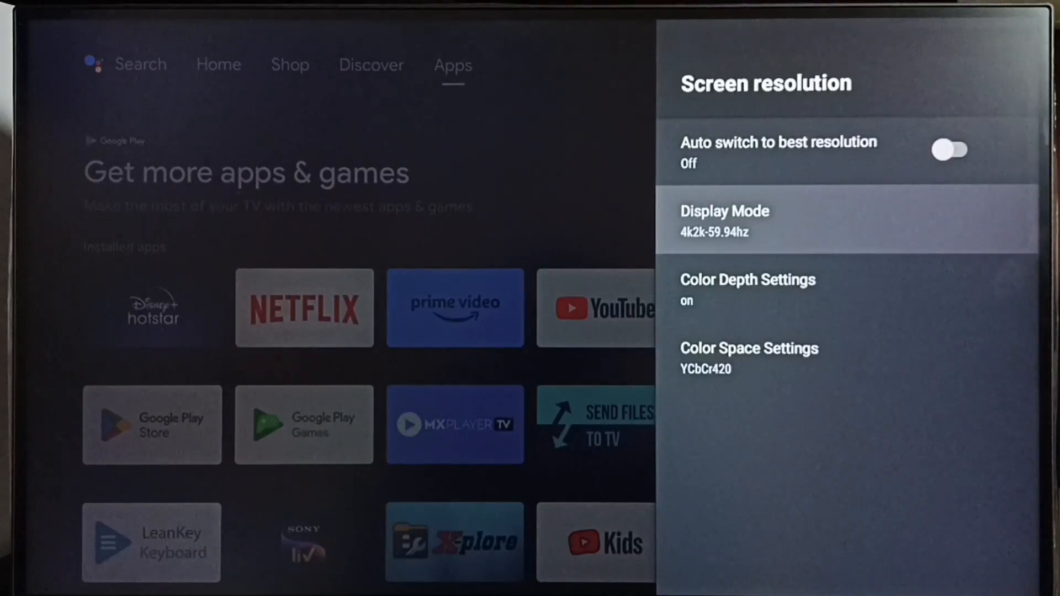
pyautogui.click(725, 221)
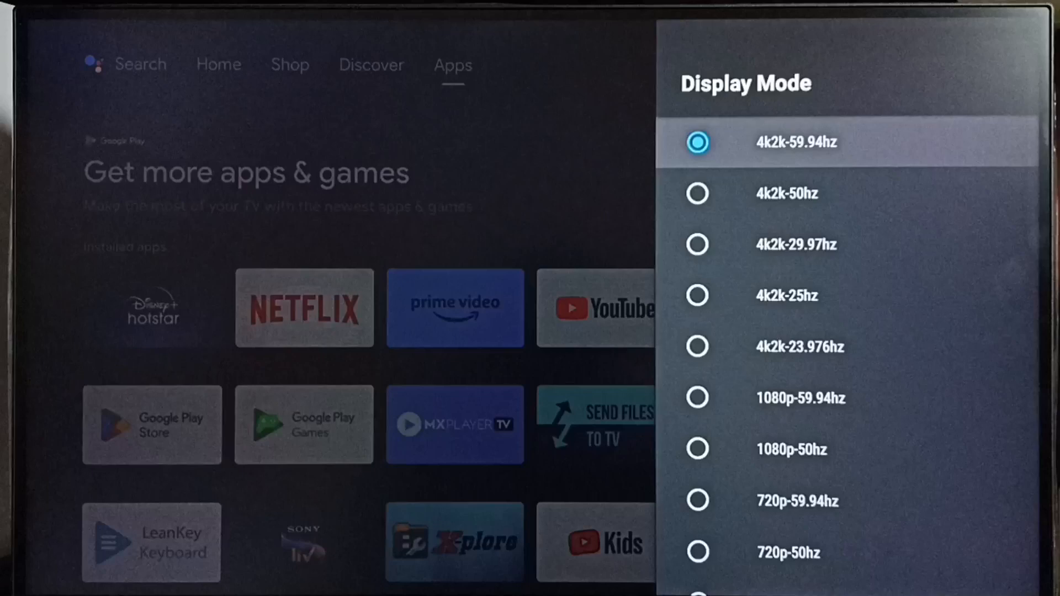
# Step: Select 1080p-59.94hz from the Display Mode list and confirm the switch
pyautogui.scroll(-3)
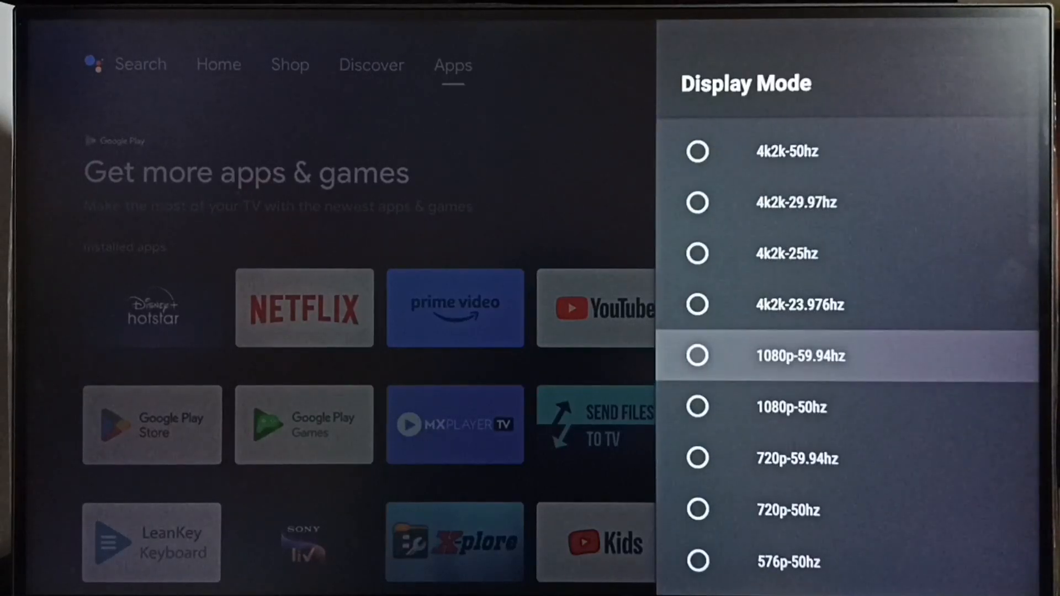
pyautogui.scroll(-3)
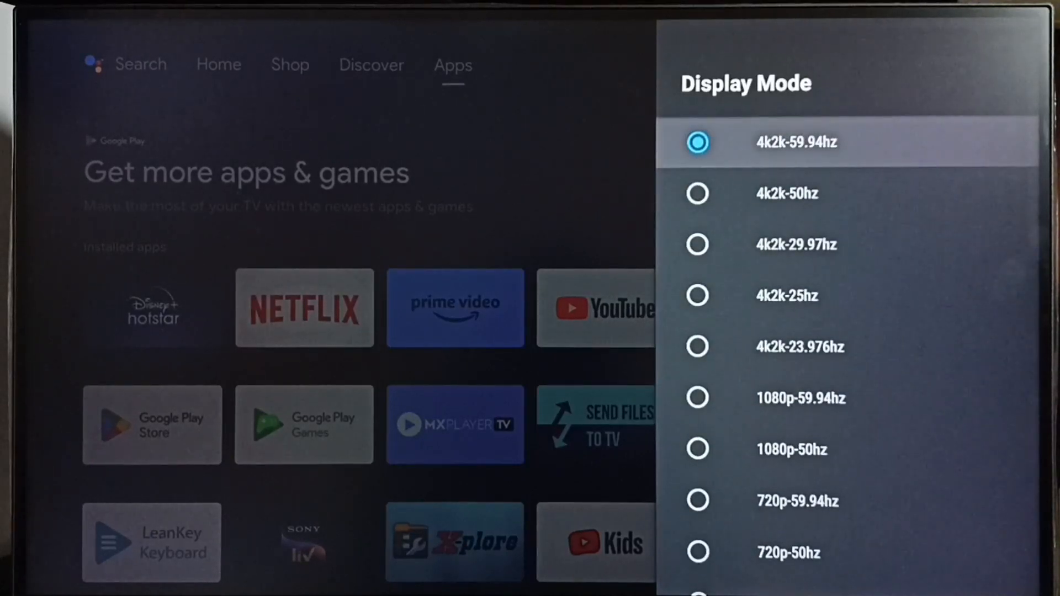
pyautogui.scroll(-3)
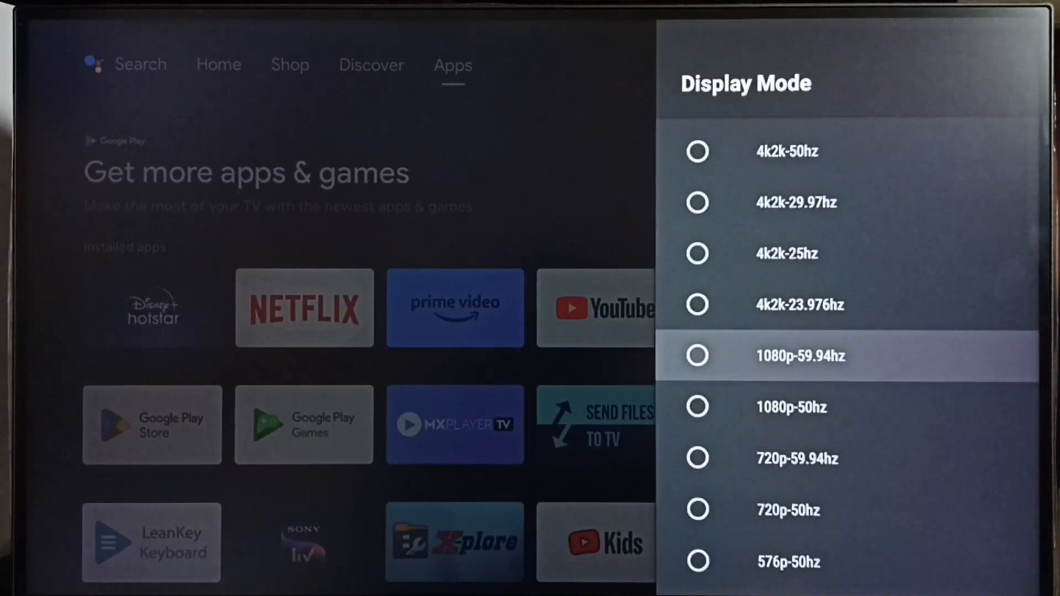
pyautogui.click(801, 355)
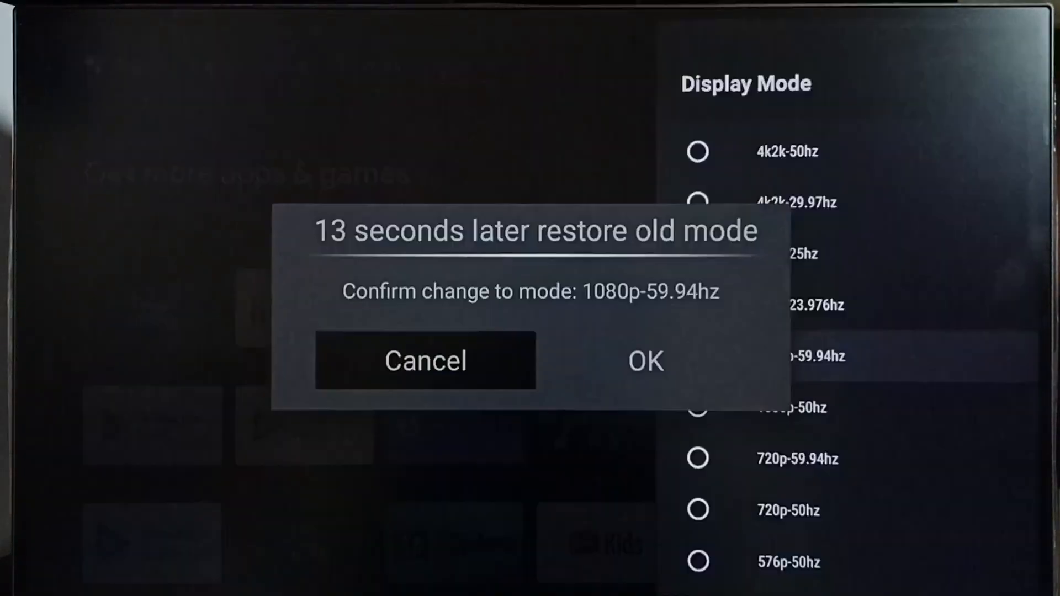
pyautogui.click(643, 360)
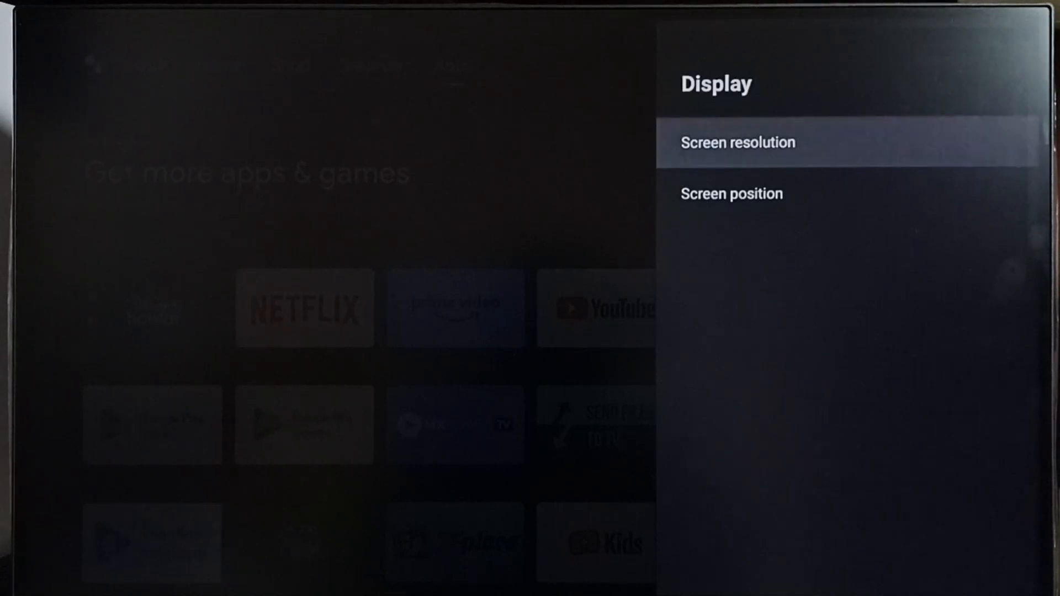
# Step: Re-enable Auto switch to best resolution and confirm the return to 4k2k-59.94hz
pyautogui.click(738, 143)
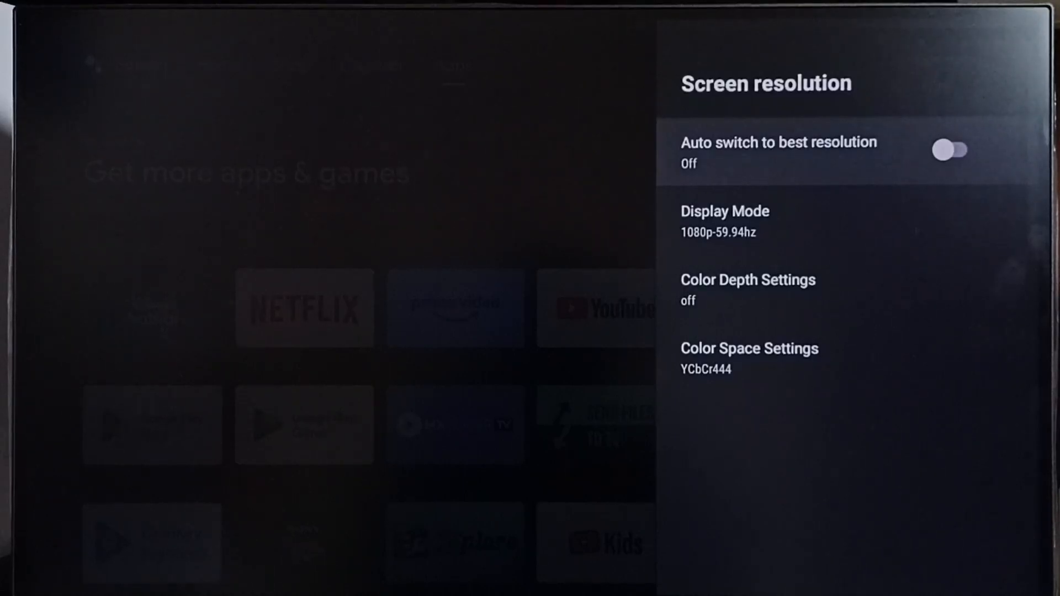
pyautogui.click(951, 149)
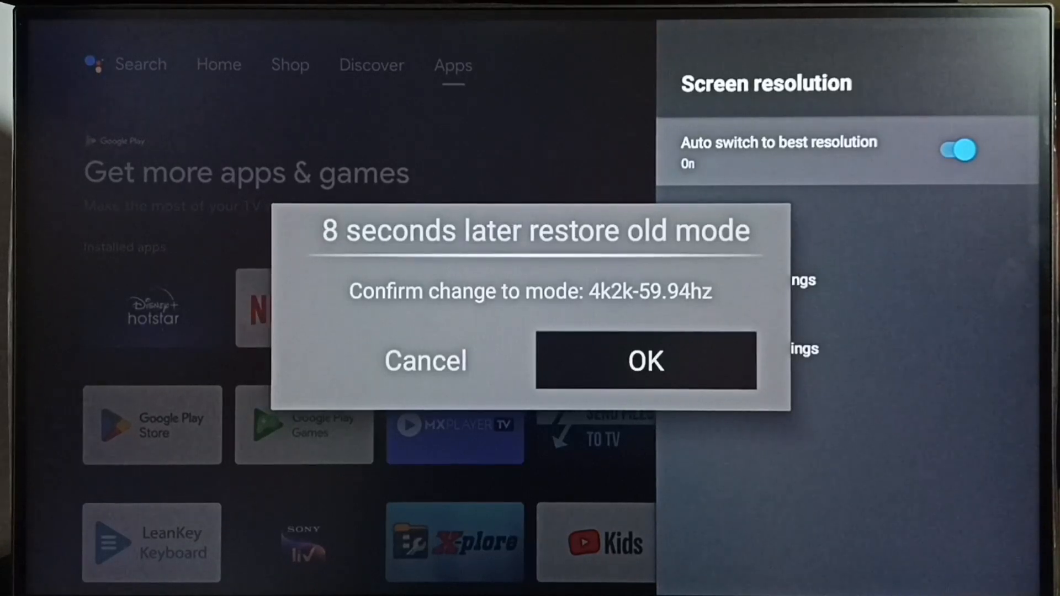
pyautogui.click(644, 360)
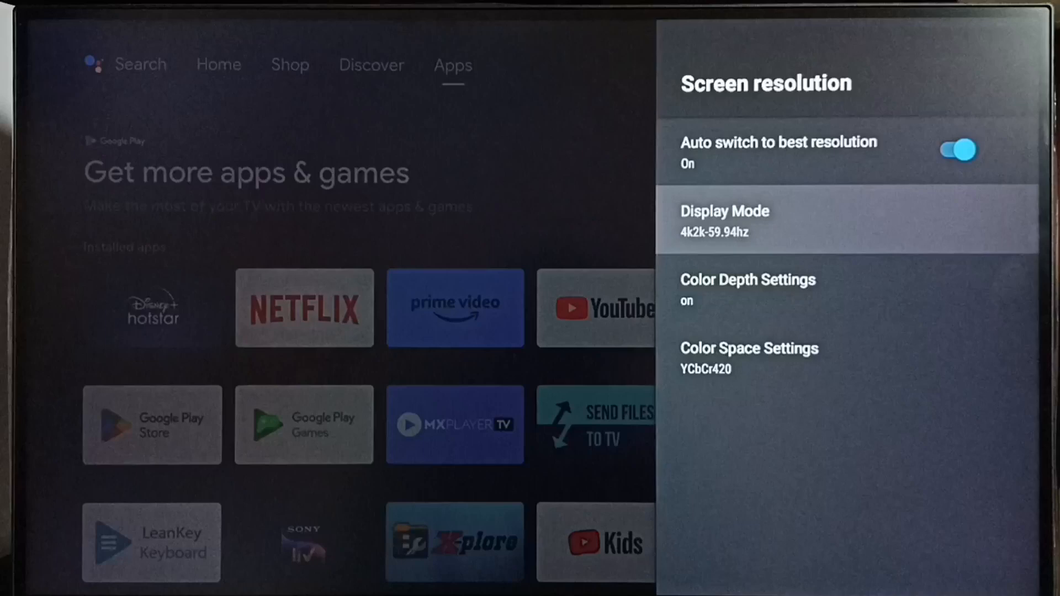
pyautogui.press('Back')
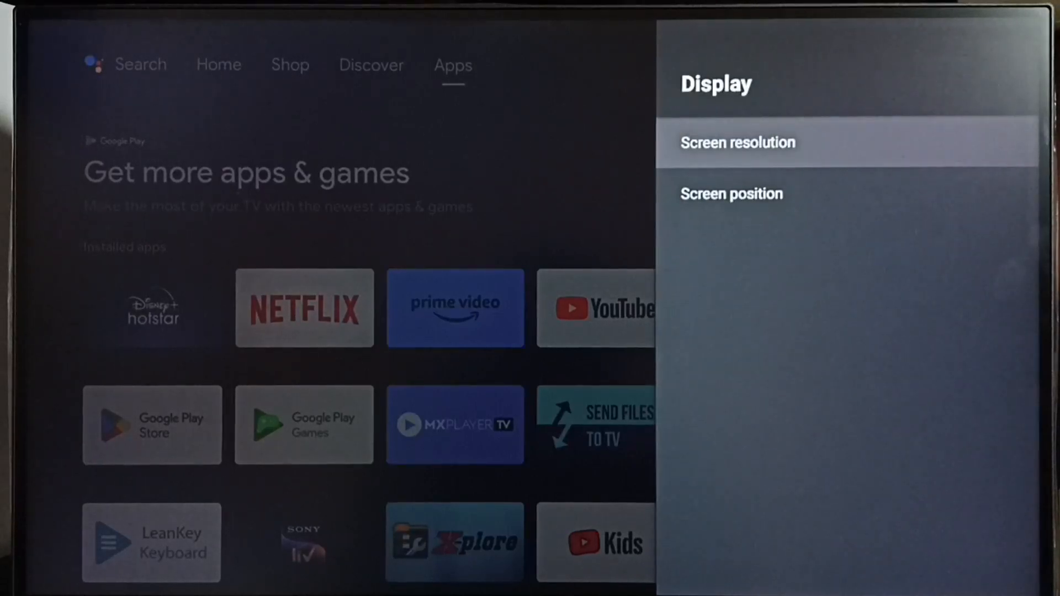